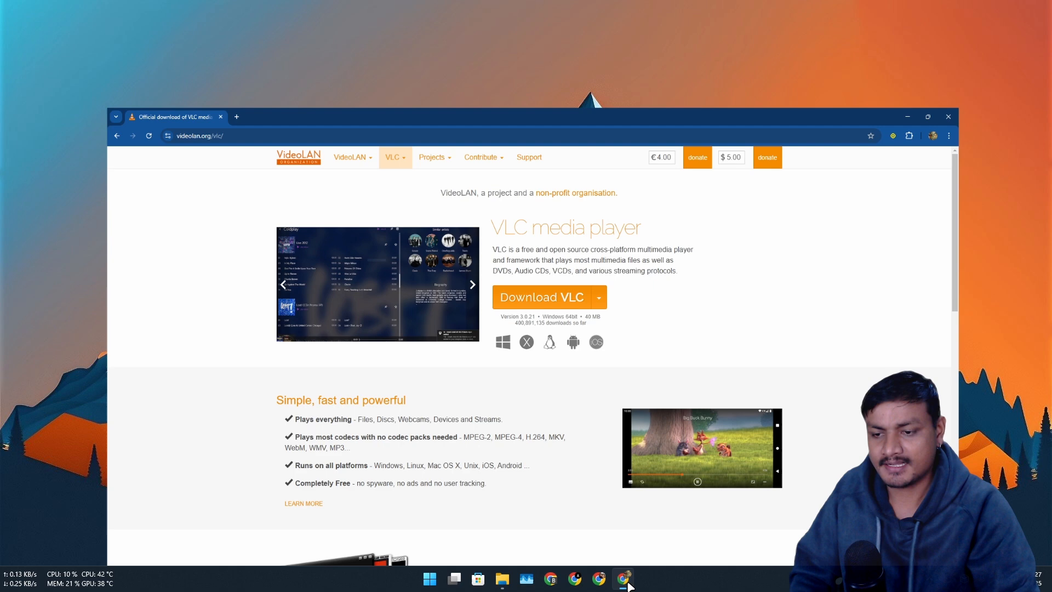
# Step: Maximize Chrome on the videolan.org VLC download page and browse it before clearing it from the desktop
pyautogui.click(928, 116)
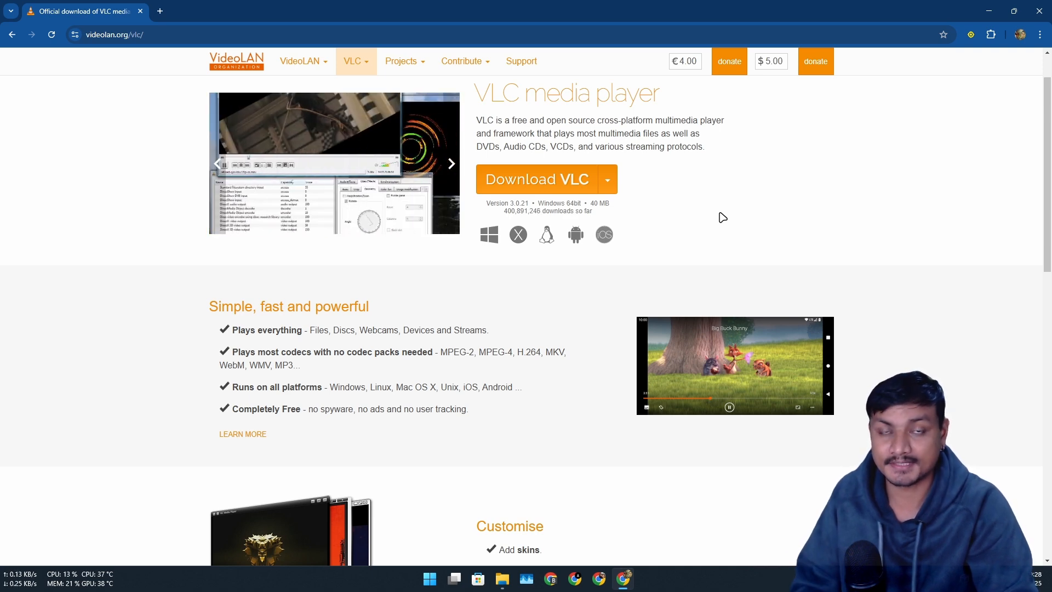
pyautogui.scroll(3)
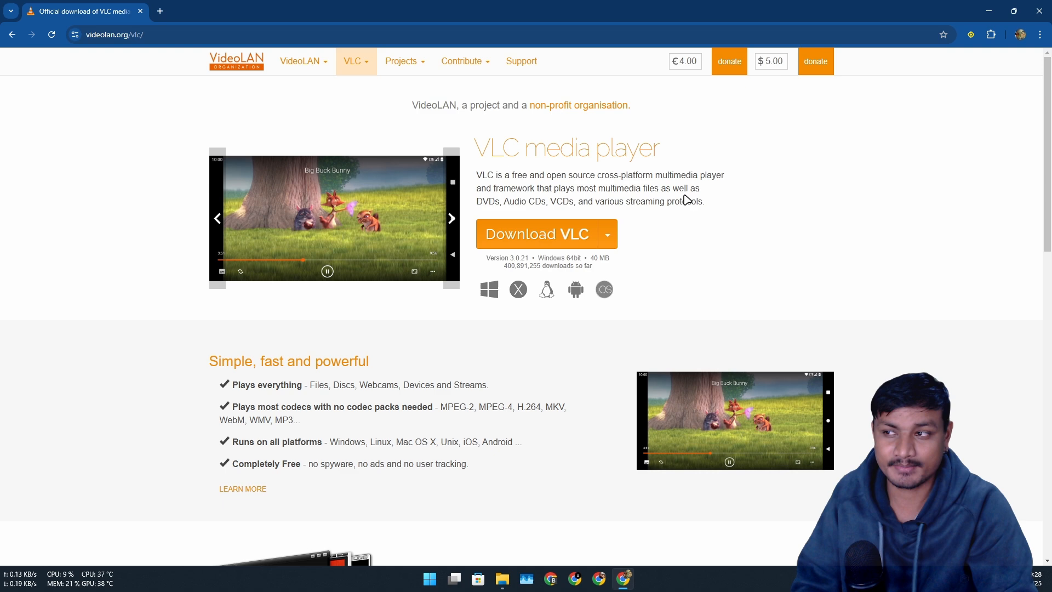
pyautogui.click(451, 219)
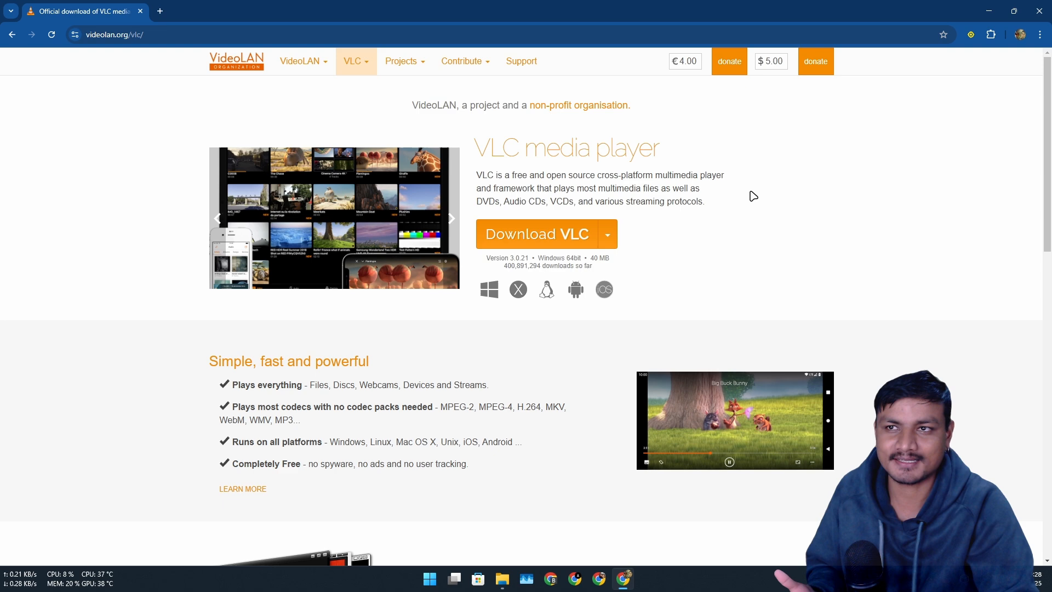
pyautogui.click(450, 218)
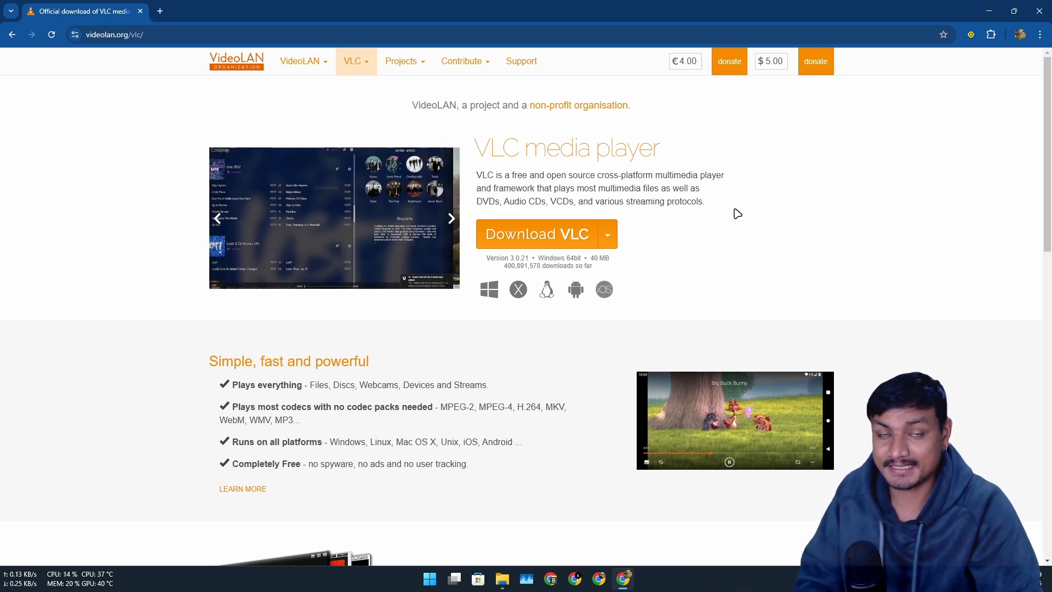
pyautogui.click(450, 218)
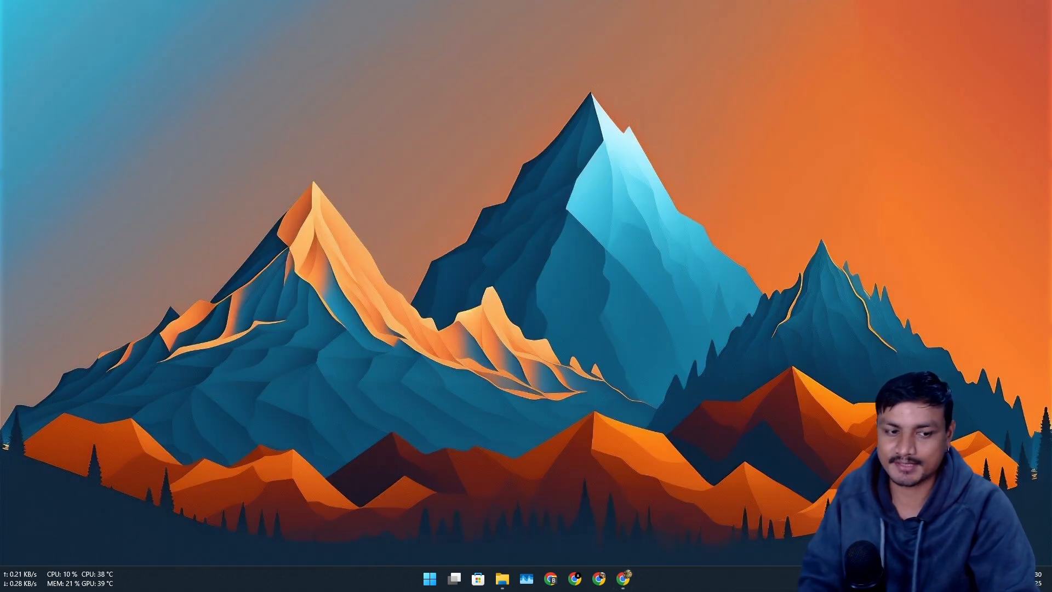
# Step: Restore and maximize the huynhsontung/Screenbox GitHub page and select its About description
pyautogui.click(596, 578)
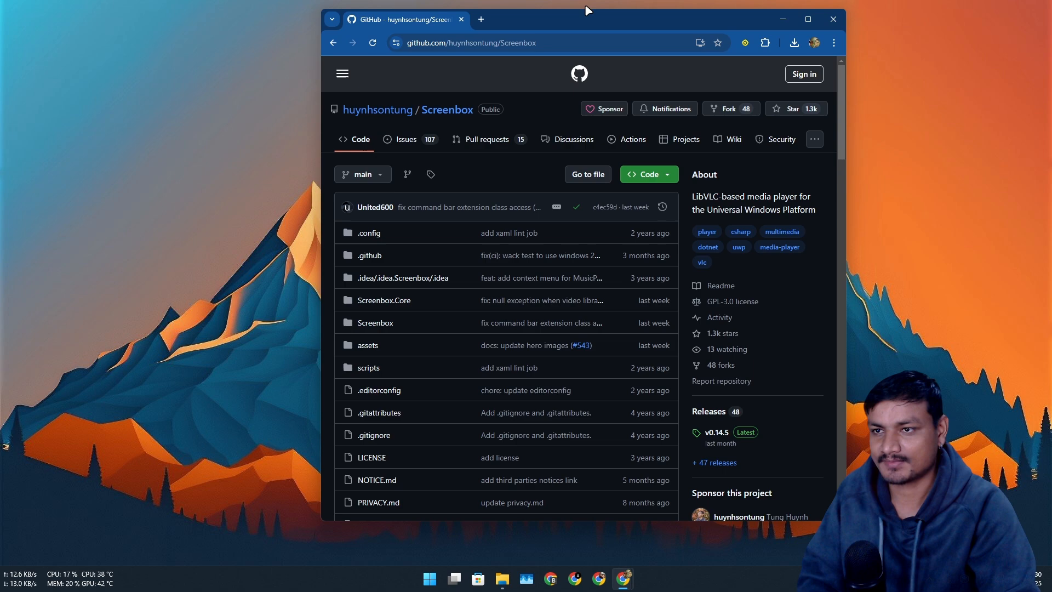
pyautogui.click(807, 18)
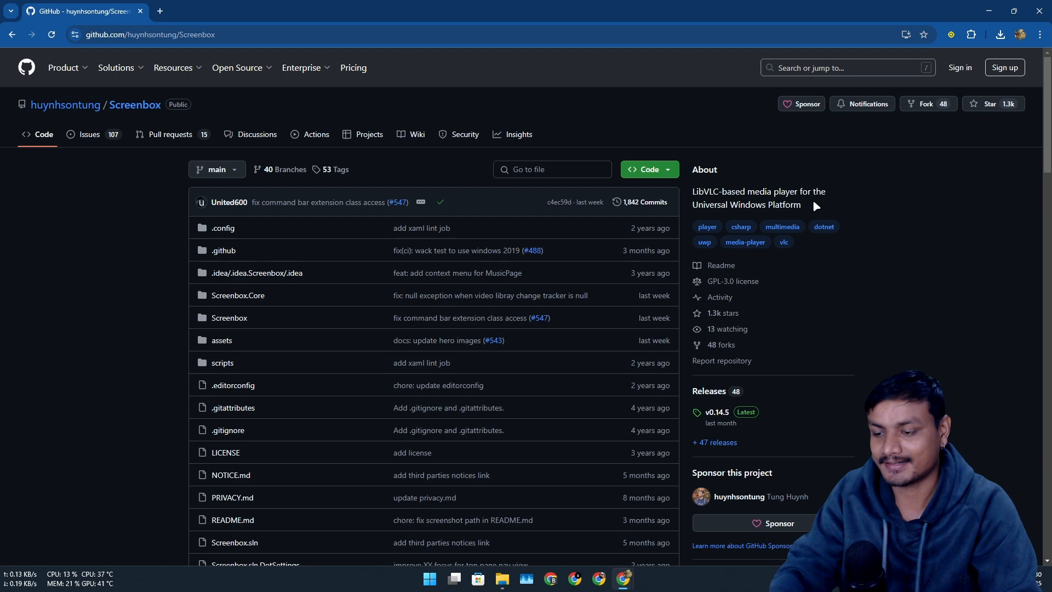
pyautogui.doubleClick(759, 198)
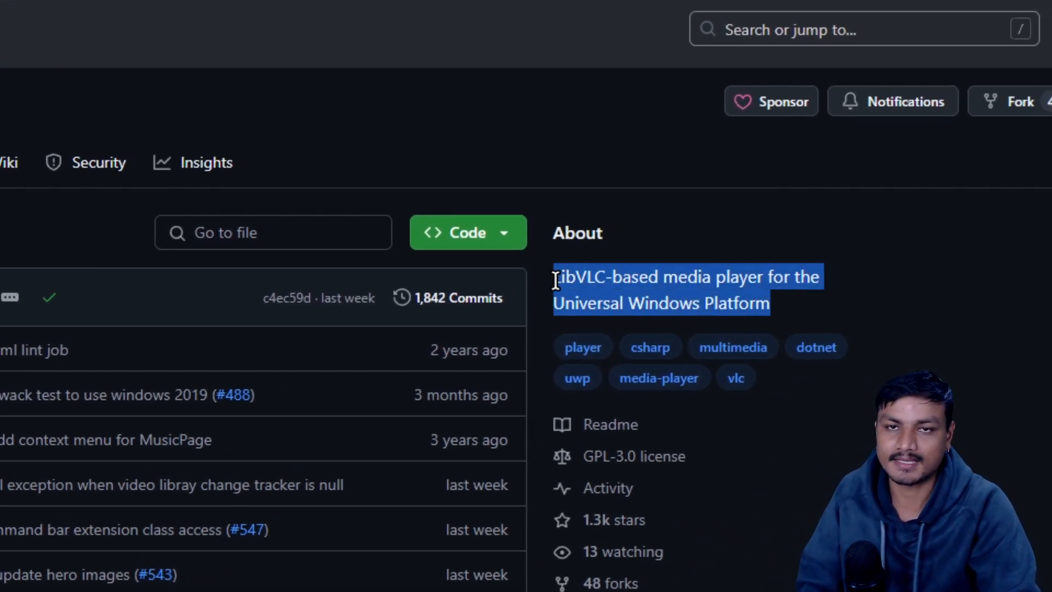
# Step: Read down the repository to the README describing Screenbox as a modern Windows media player
pyautogui.scroll(-3)
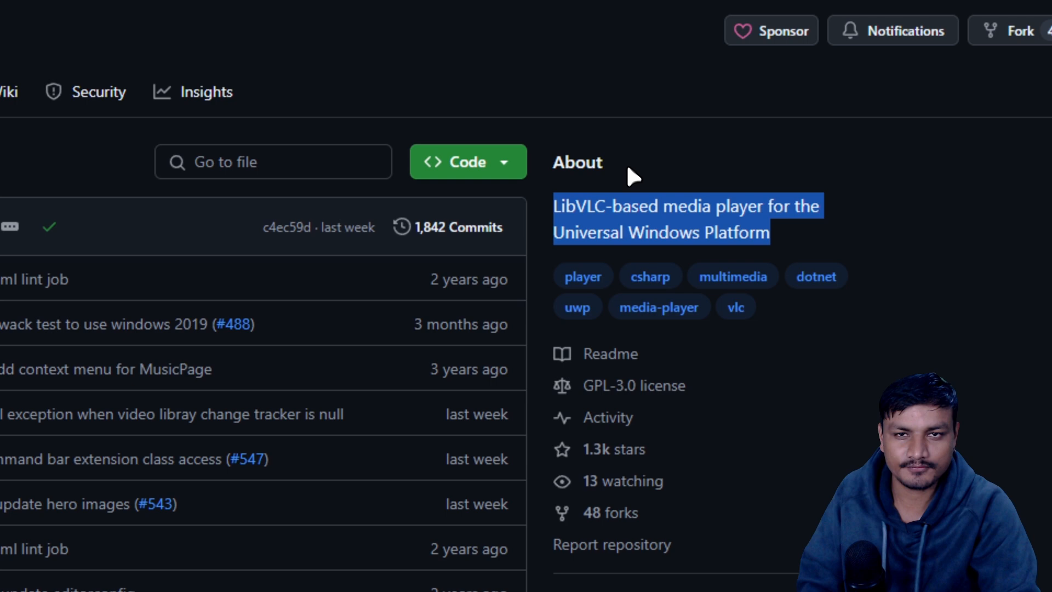
pyautogui.scroll(-3)
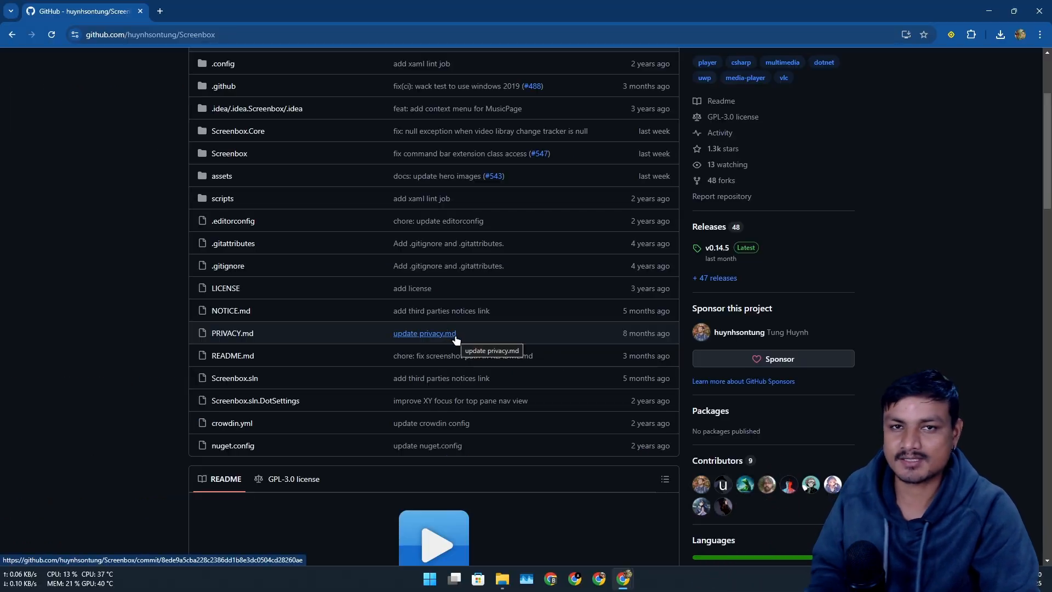
pyautogui.scroll(-3)
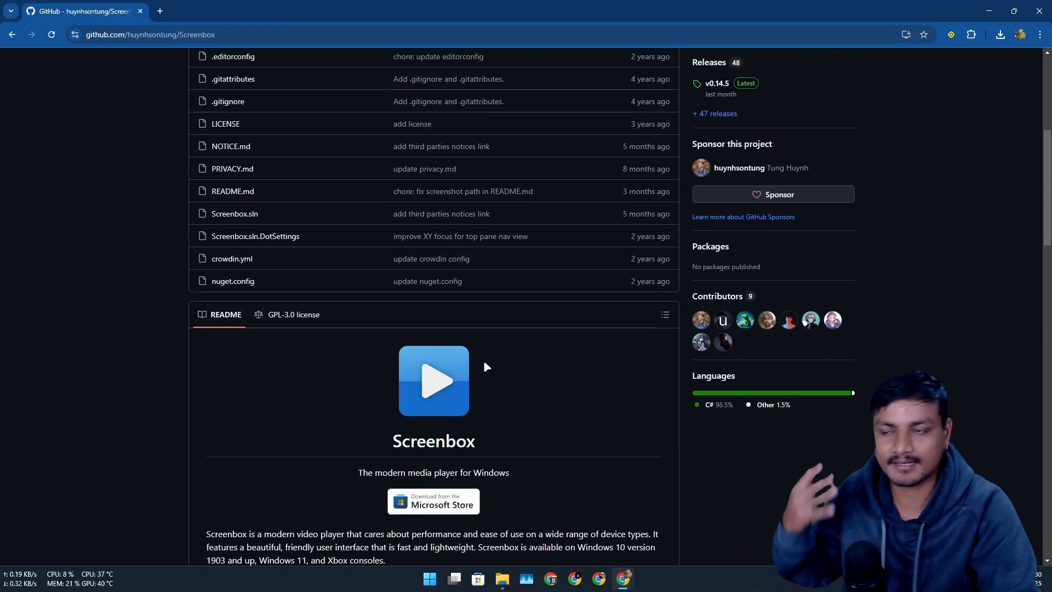
pyautogui.scroll(-3)
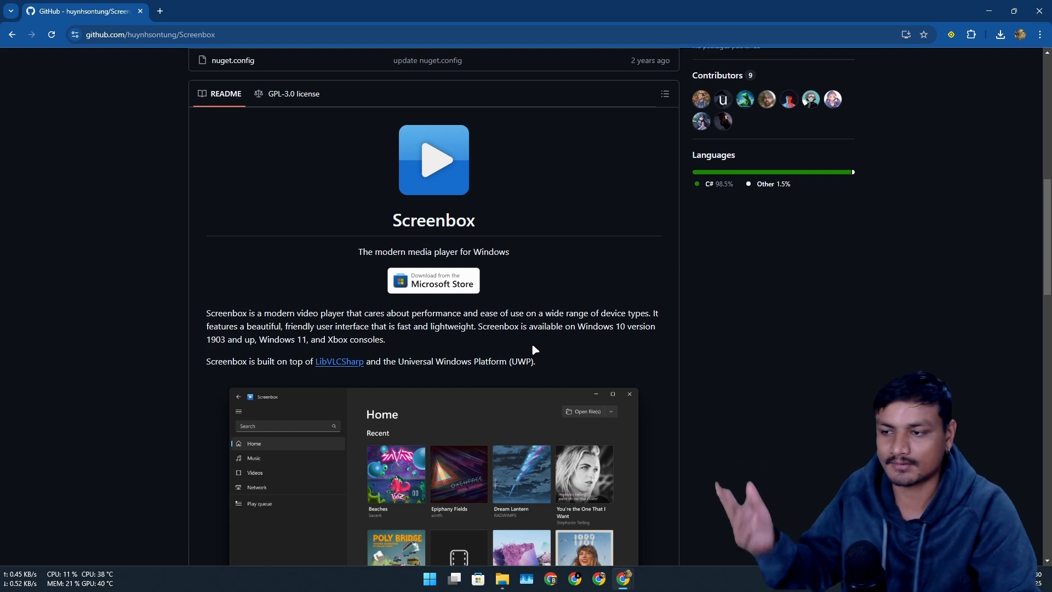
pyautogui.scroll(-3)
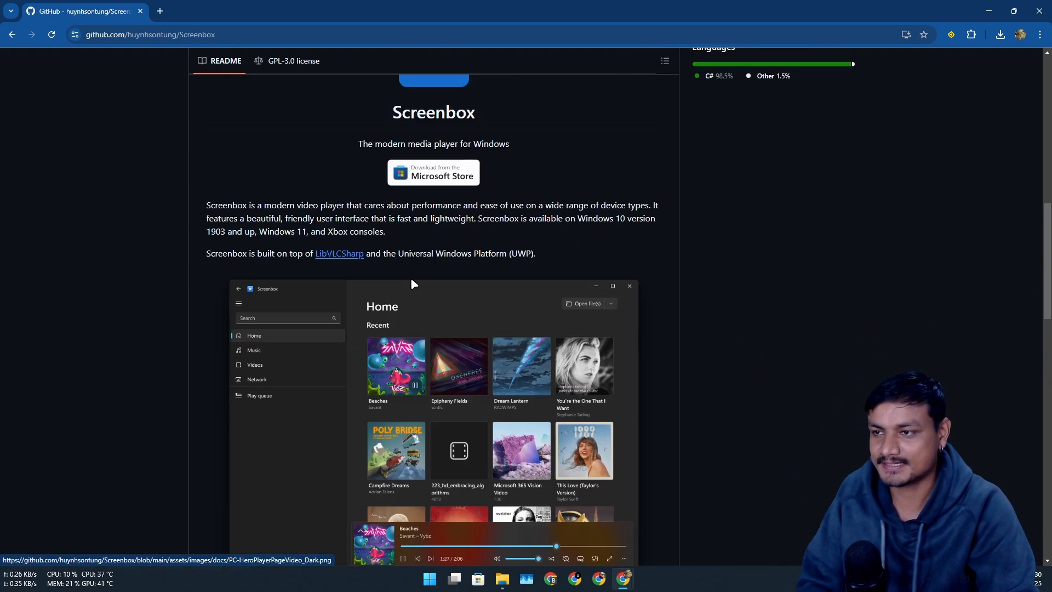
pyautogui.moveTo(351, 232)
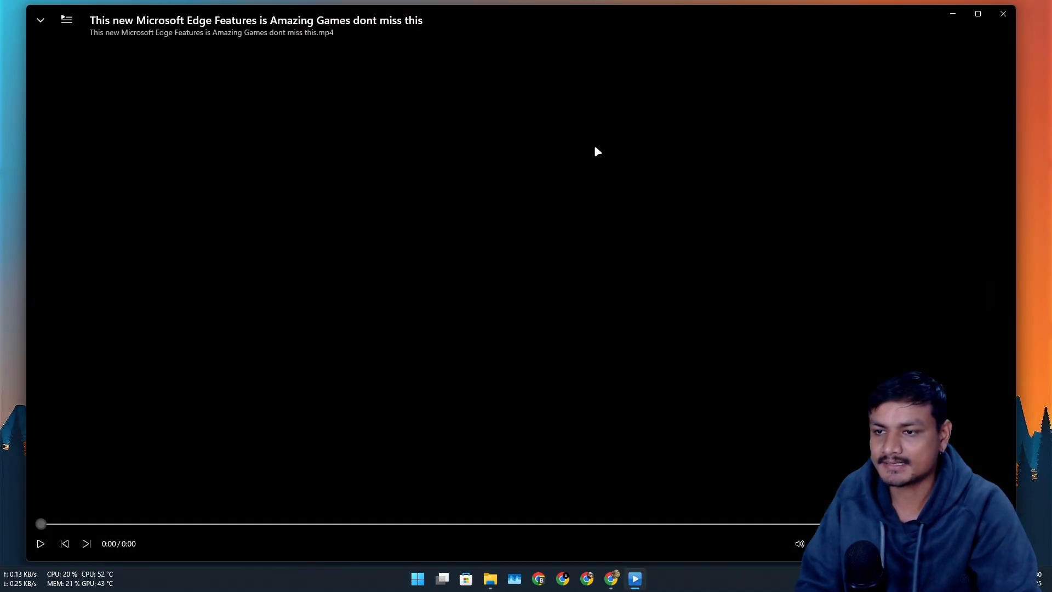
# Step: Play and pause the Microsoft Edge features video in Screenbox, then close the player window
pyautogui.click(40, 543)
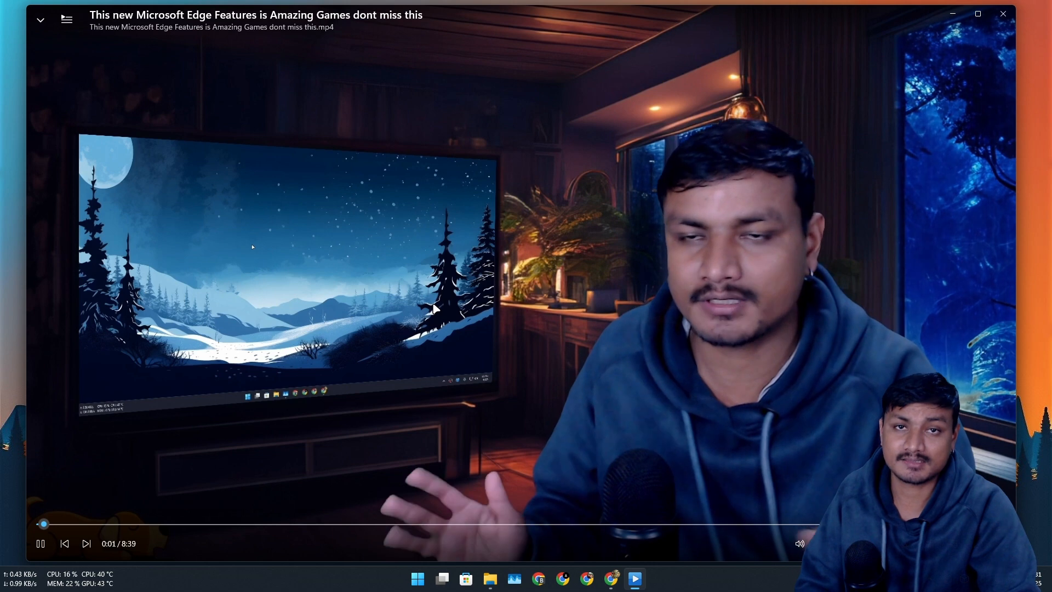
pyautogui.click(39, 544)
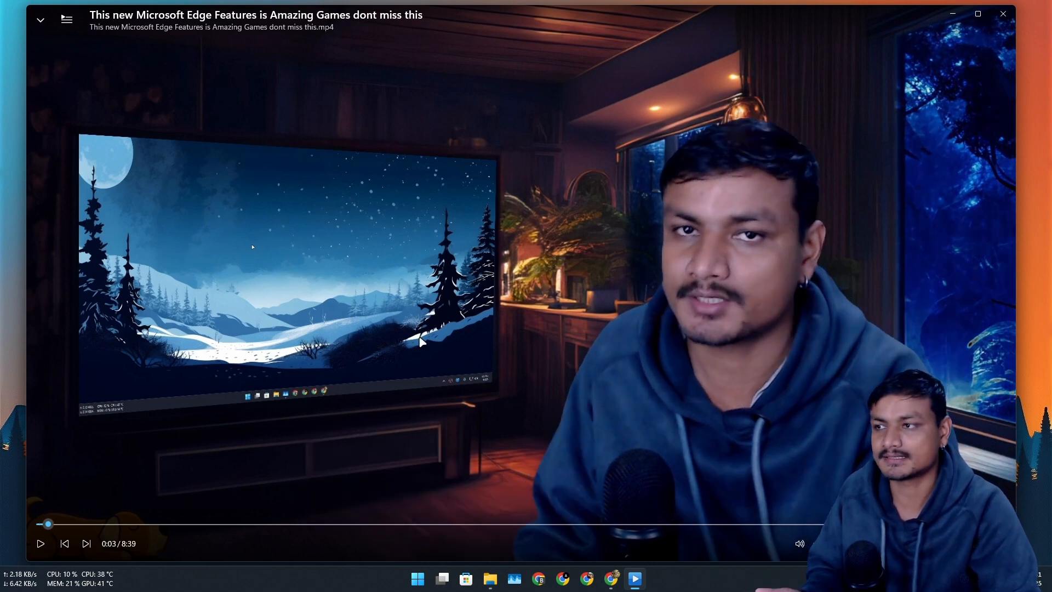
pyautogui.moveTo(735, 251)
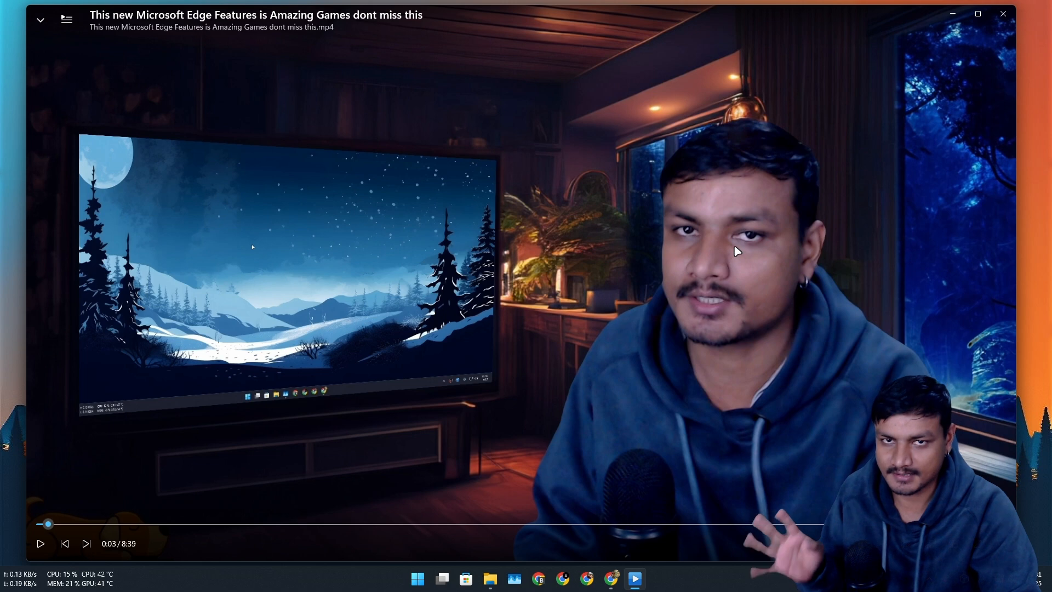
pyautogui.moveTo(920, 155)
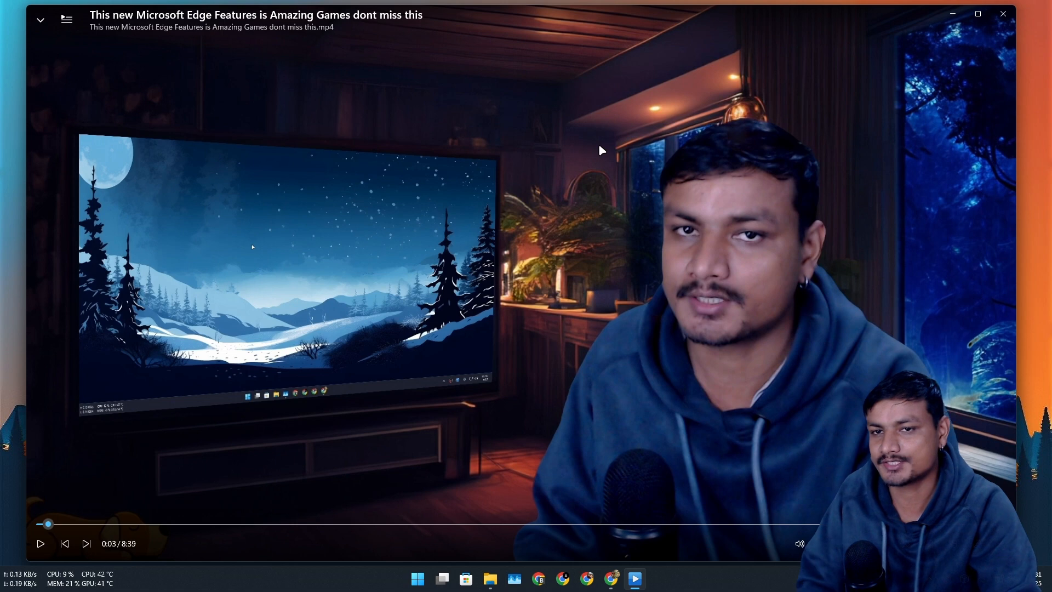
pyautogui.moveTo(40, 544)
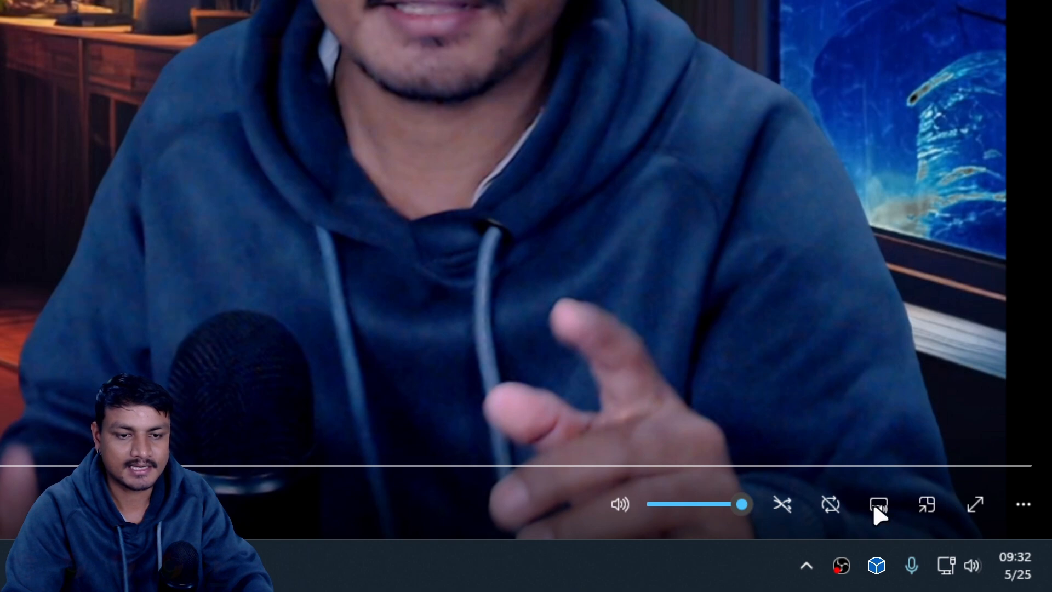
pyautogui.click(877, 504)
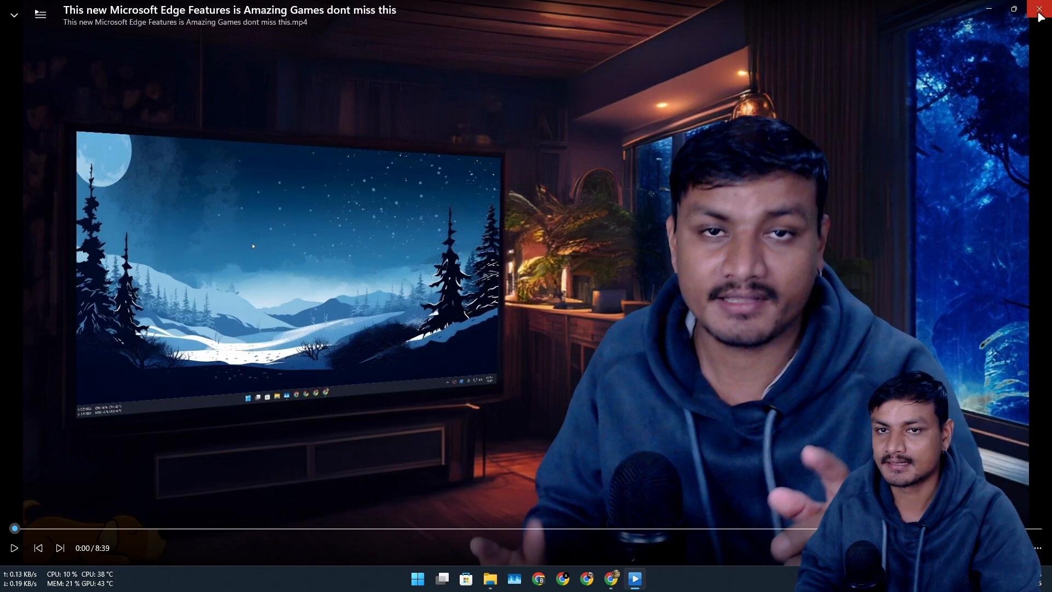
pyautogui.click(1040, 10)
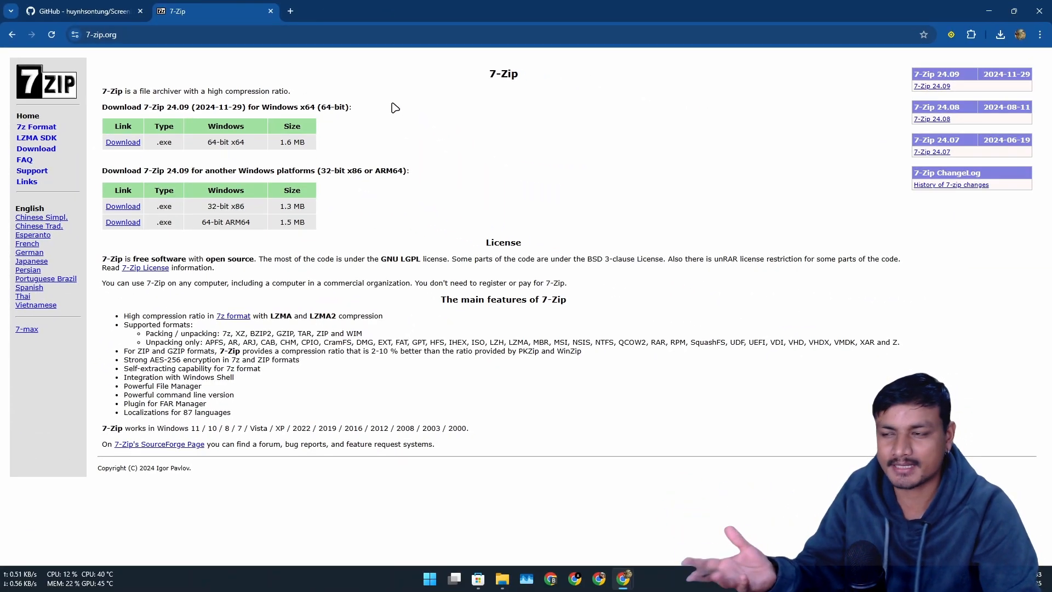
pyautogui.moveTo(331, 103)
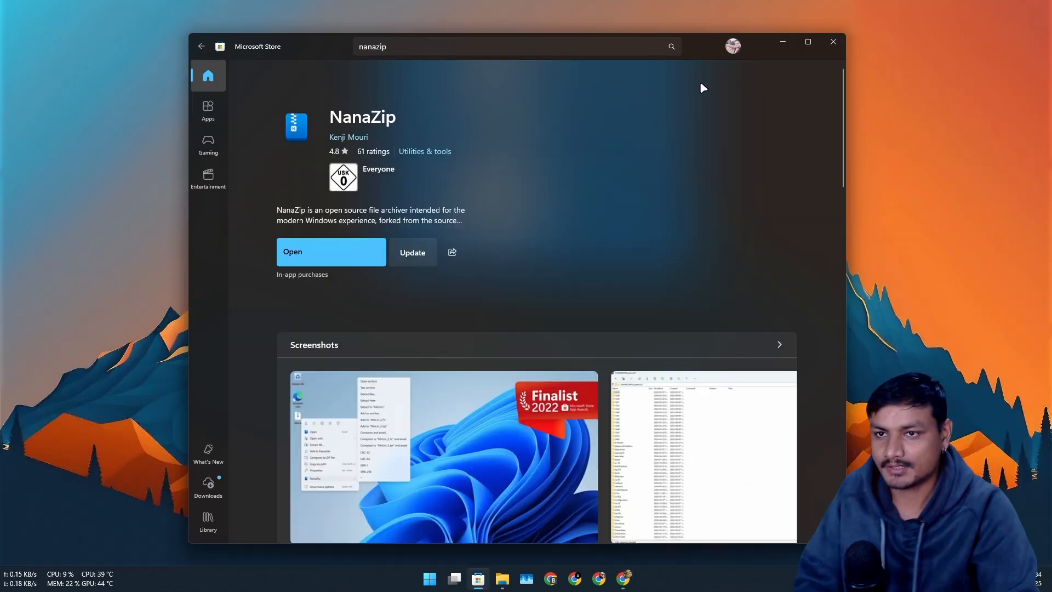
pyautogui.moveTo(378, 234)
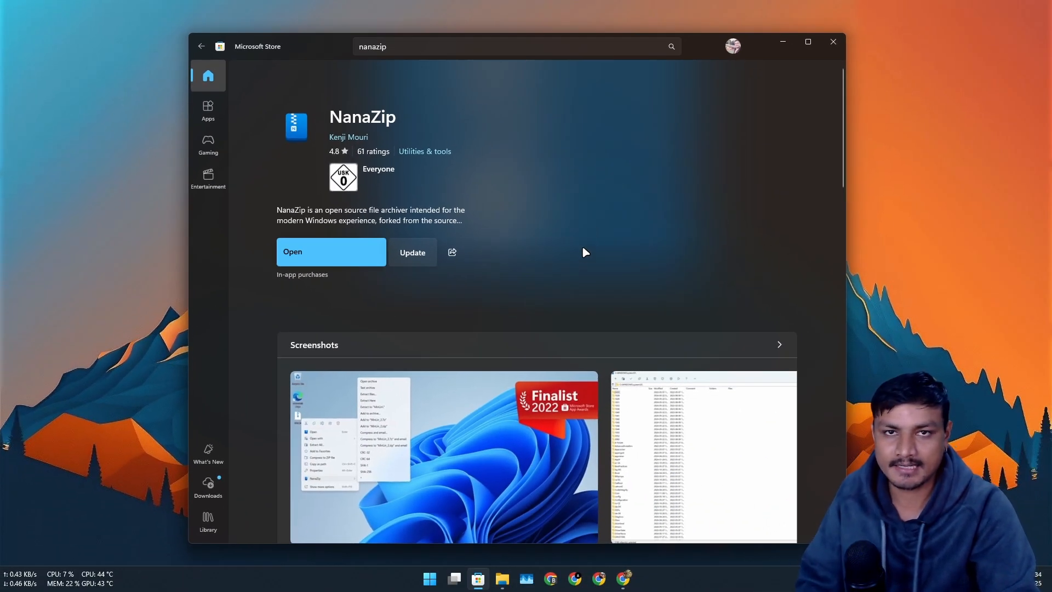
pyautogui.moveTo(581, 271)
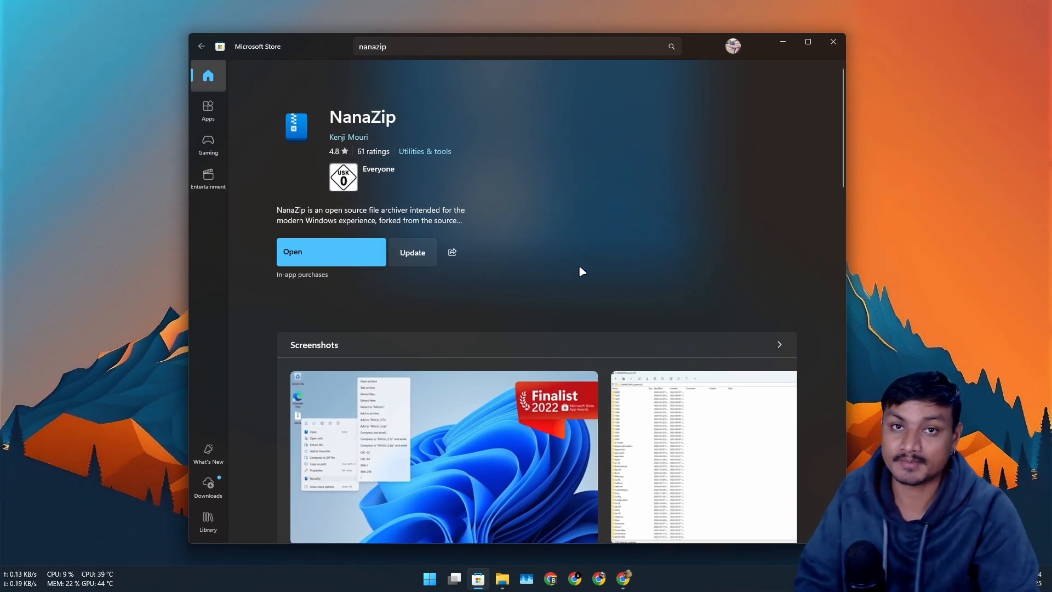
# Step: Review NanaZip's Store description and 4.8-star reviews, then bring up the Tech folder in File Explorer
pyautogui.scroll(-3)
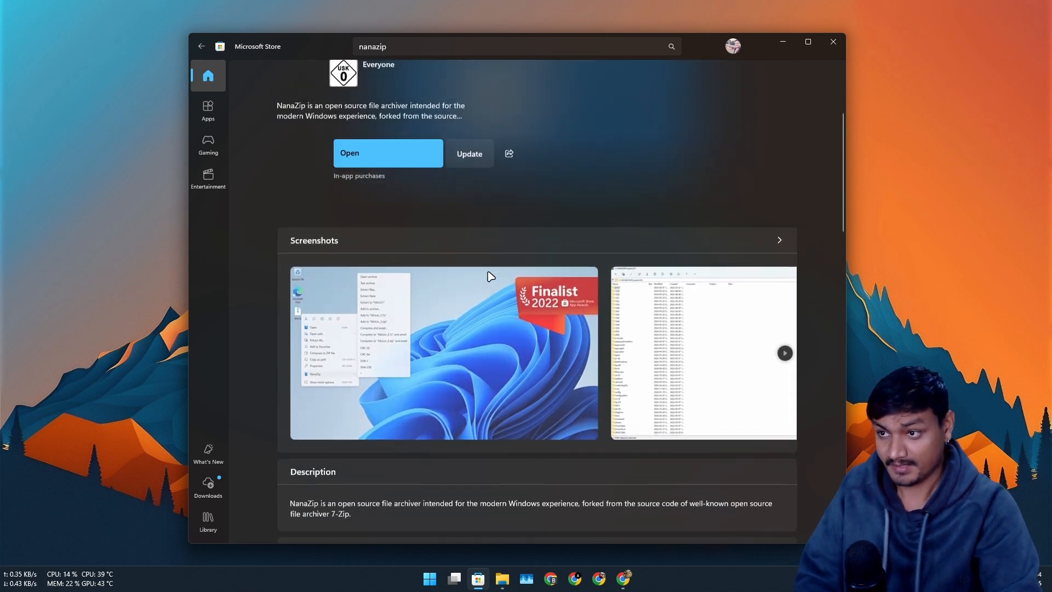
pyautogui.scroll(-3)
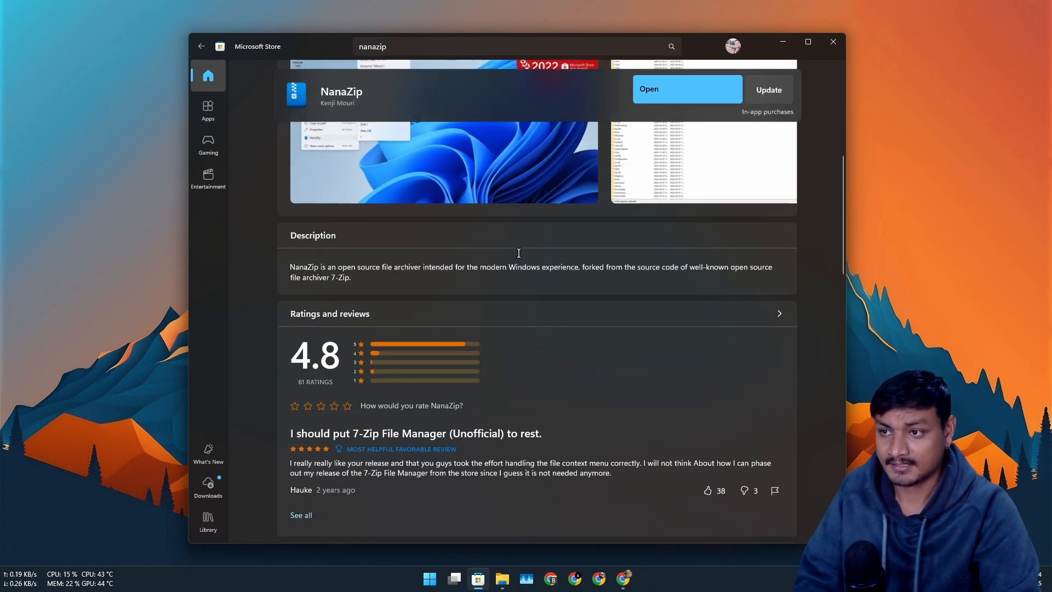
pyautogui.scroll(3)
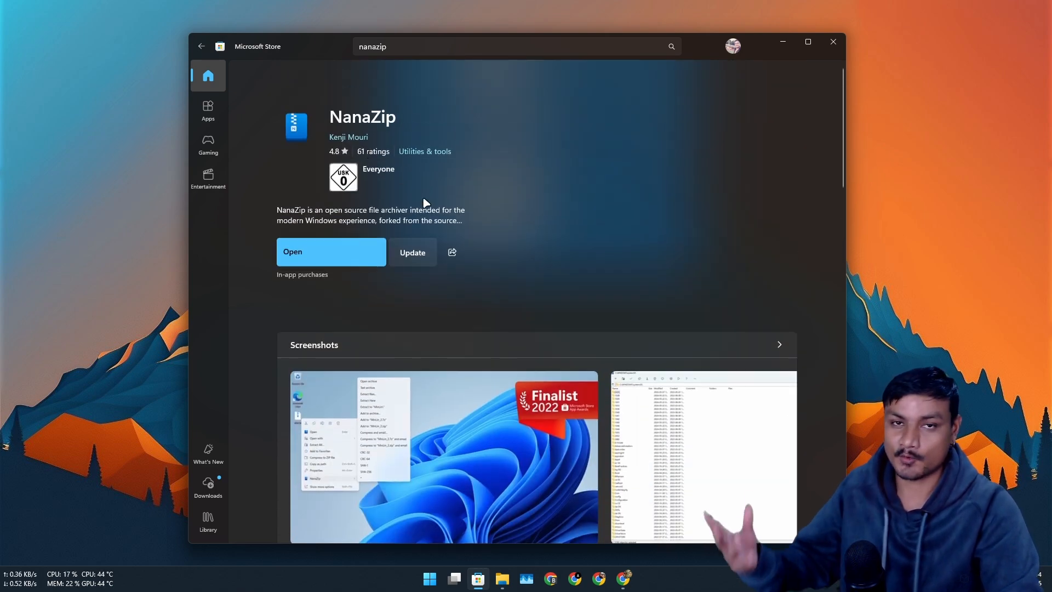
pyautogui.moveTo(507, 309)
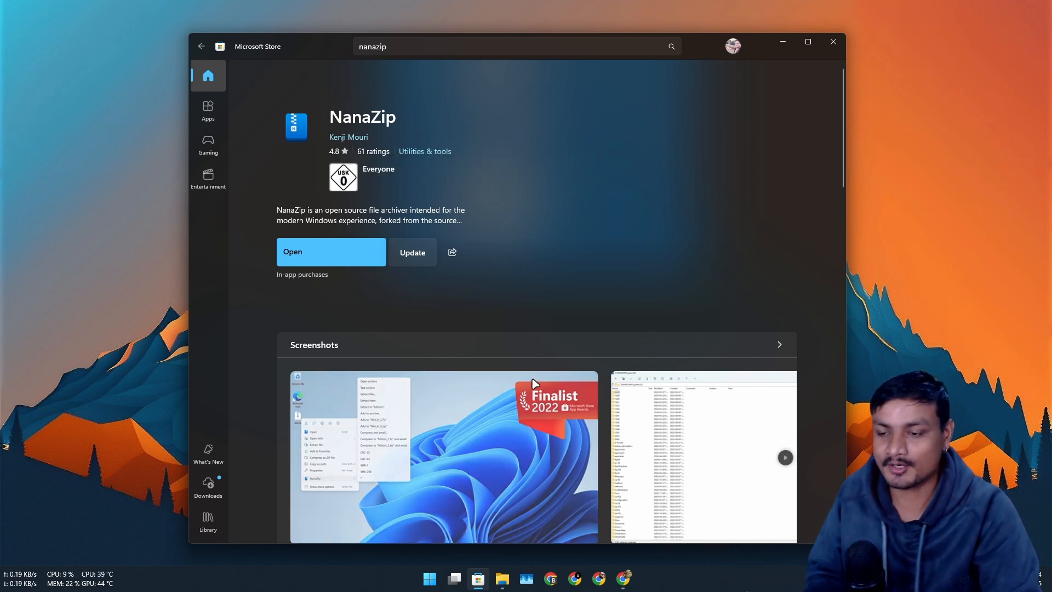
pyautogui.click(502, 584)
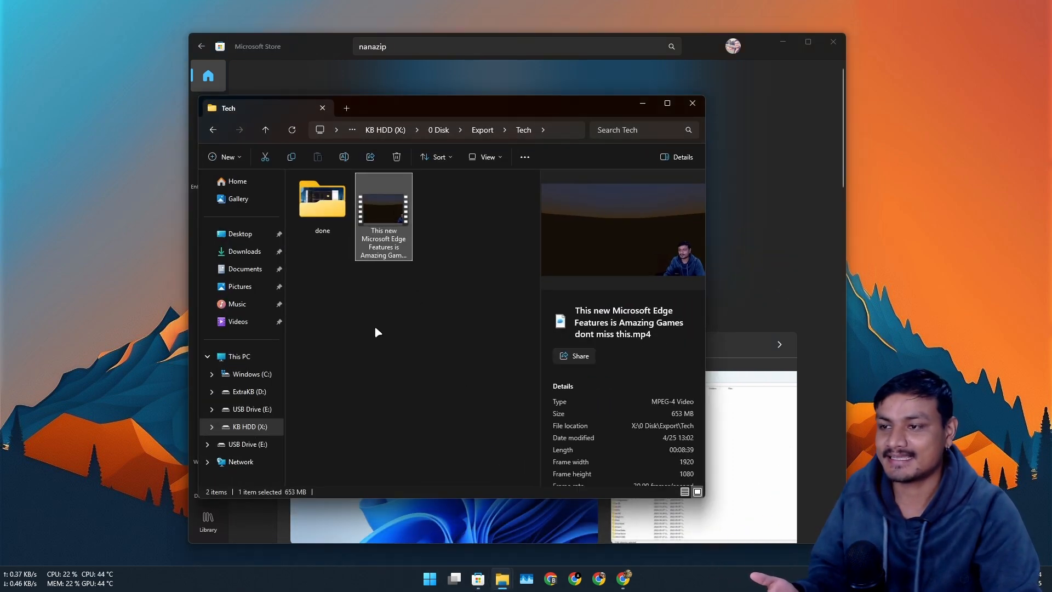
# Step: Show the context-menu actions for the Microsoft Edge features .mp4 file
pyautogui.rightClick(384, 211)
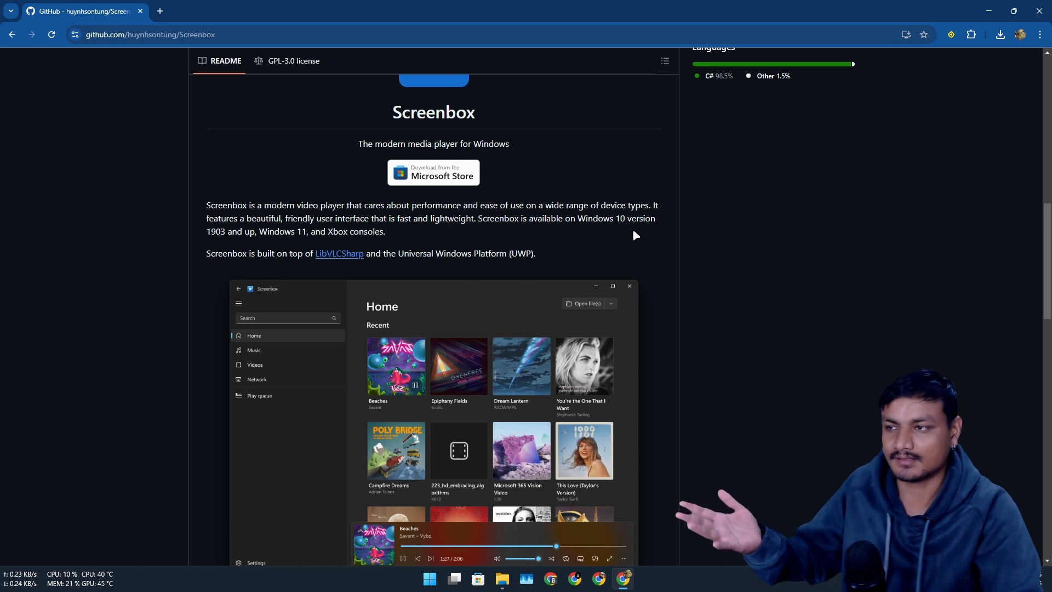
pyautogui.moveTo(660, 264)
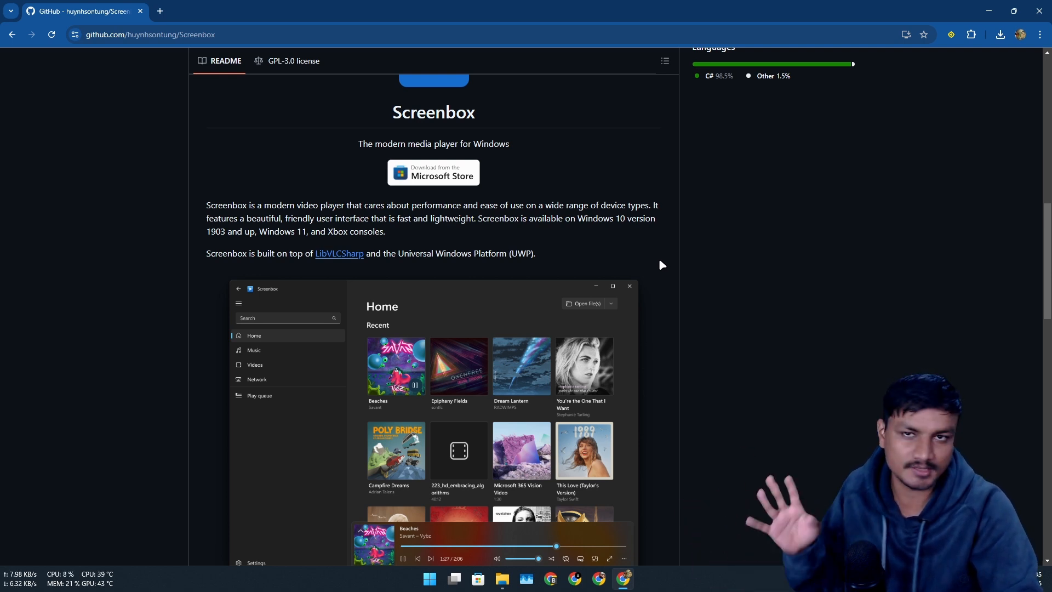
pyautogui.scroll(-3)
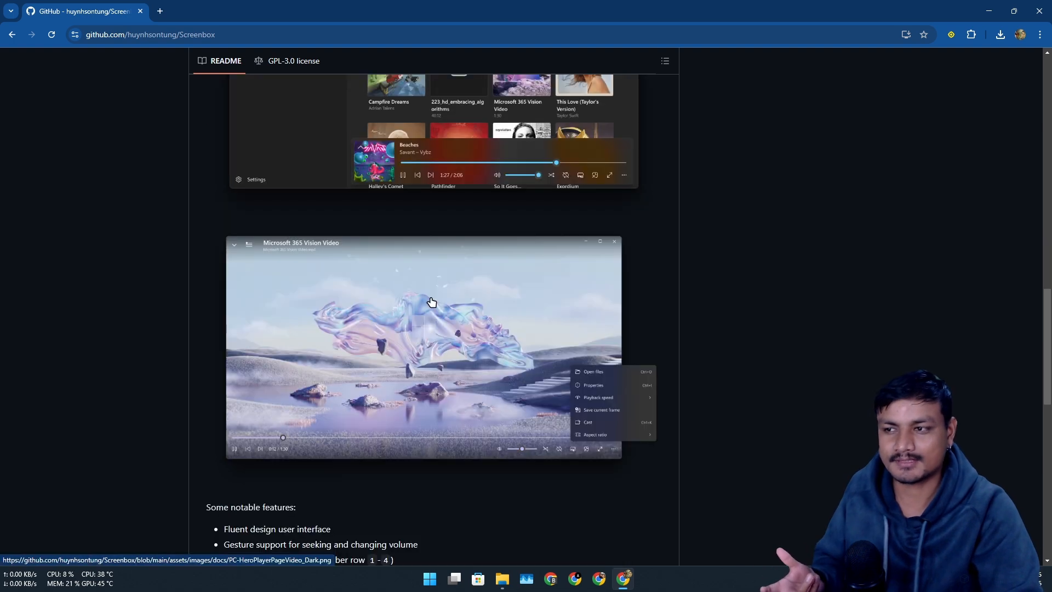
pyautogui.scroll(3)
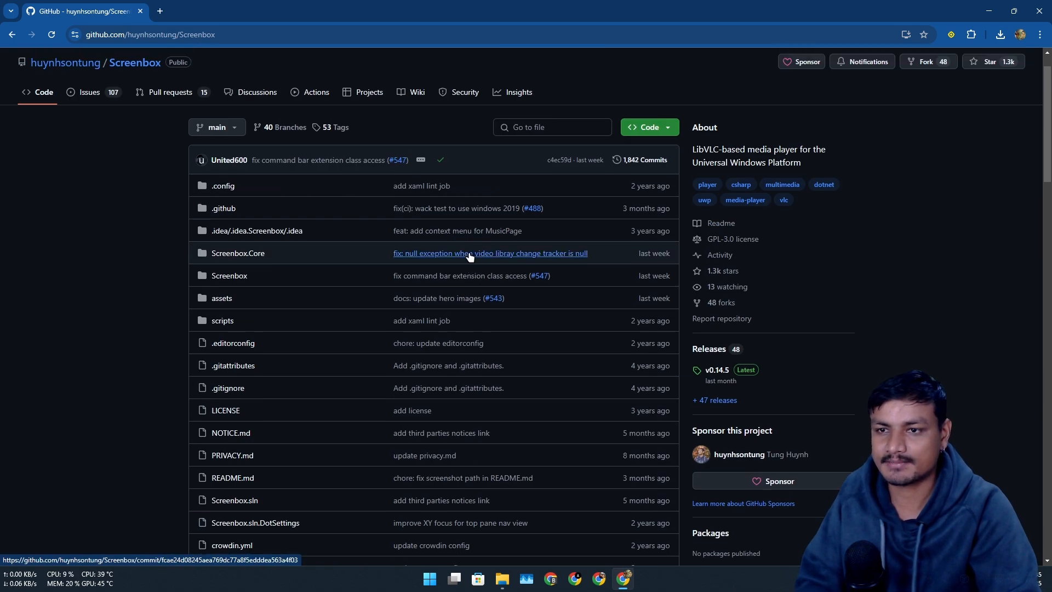
pyautogui.scroll(-3)
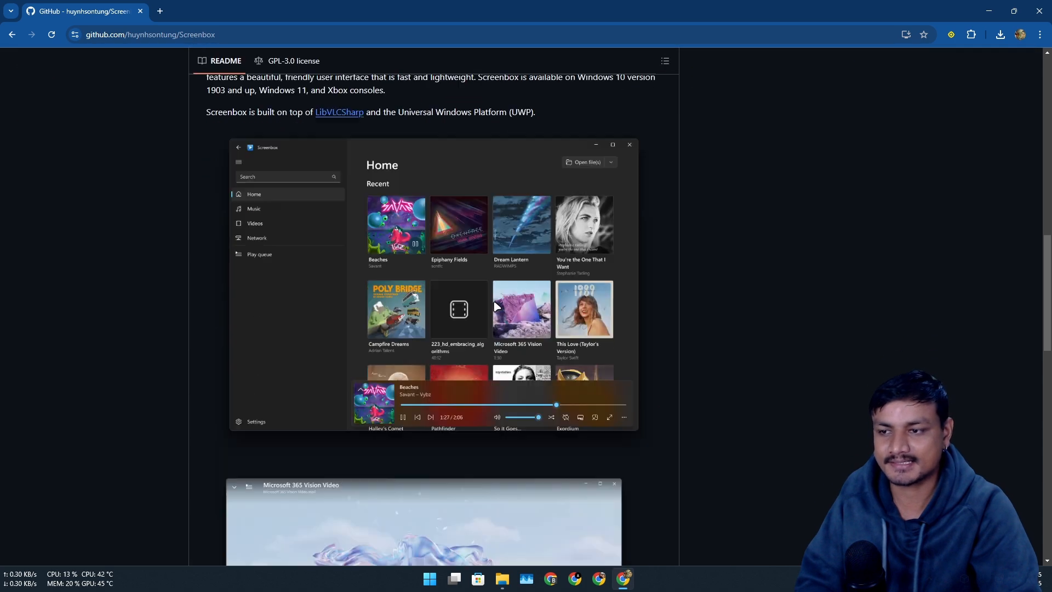
pyautogui.scroll(-3)
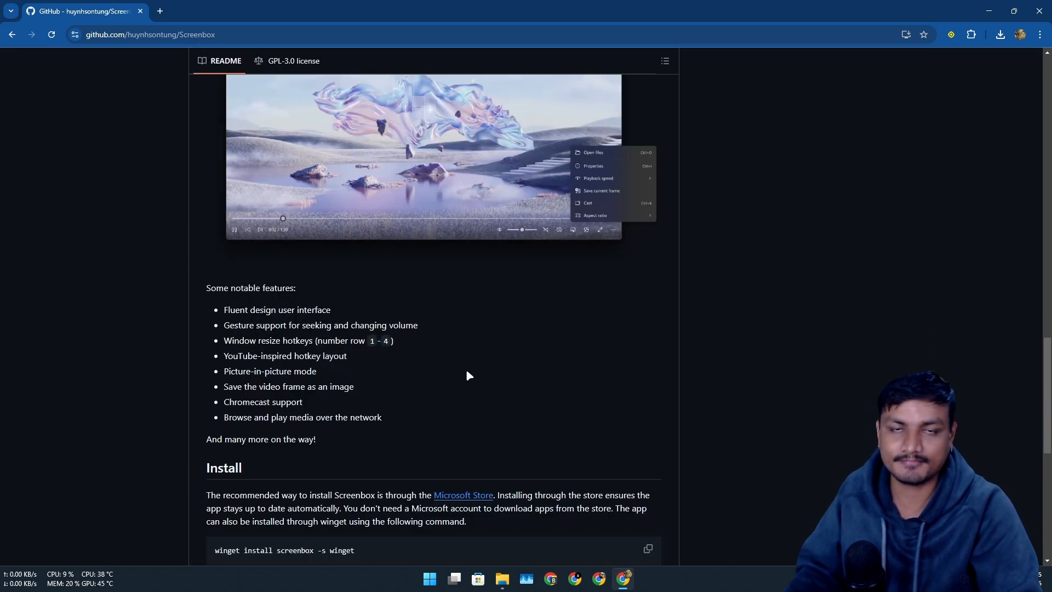